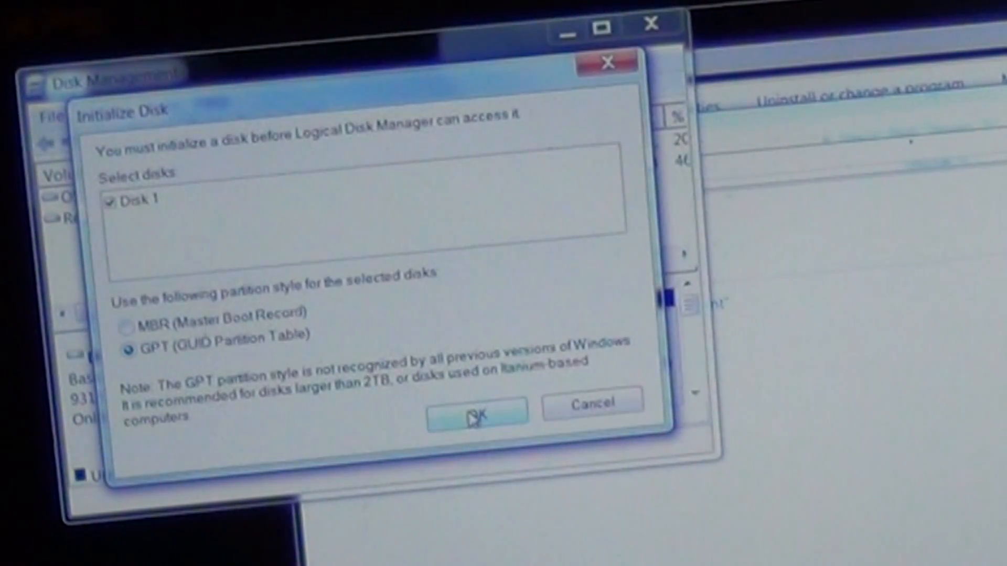
# Initialize Disk 1 with a GPT partition table.
pyautogui.click(475, 415)
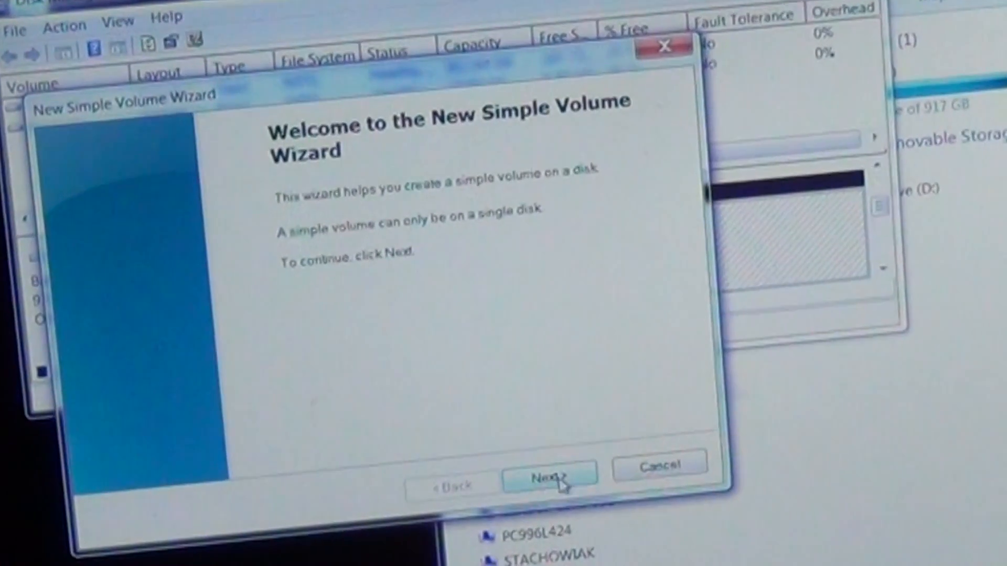
# Create a full-size 953740 MB simple volume on drive letter E with NTFS quick format.
pyautogui.click(551, 478)
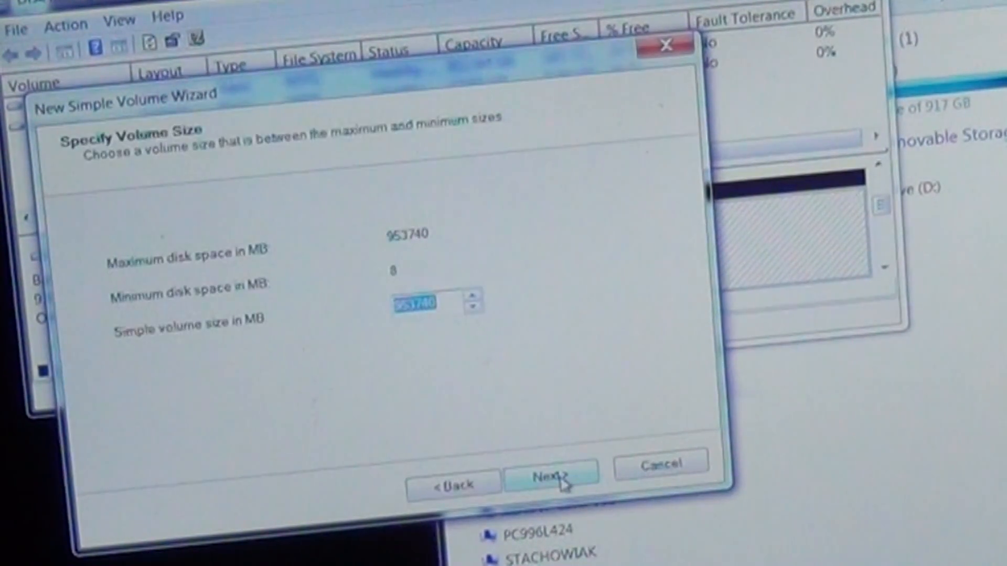
pyautogui.click(551, 478)
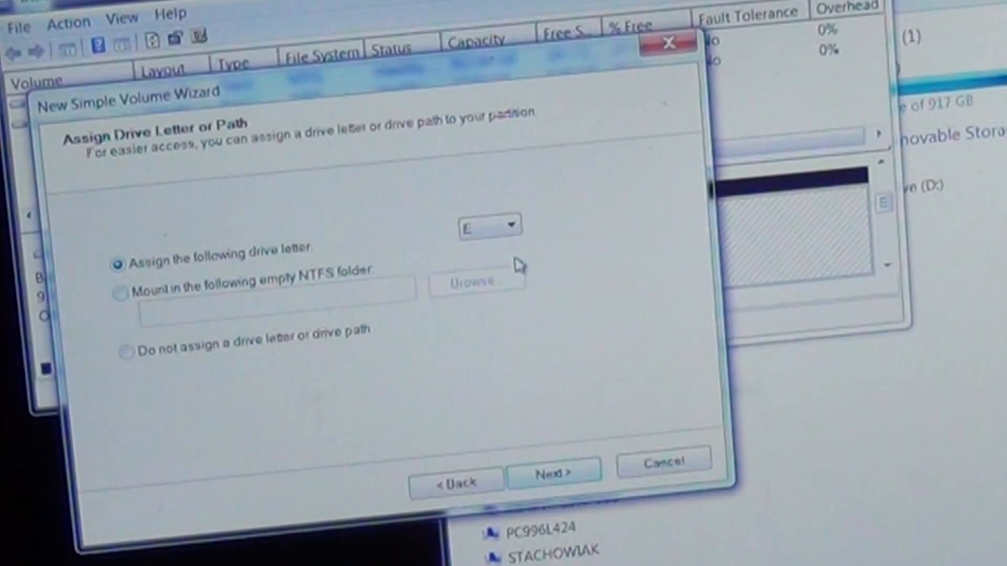
pyautogui.click(511, 225)
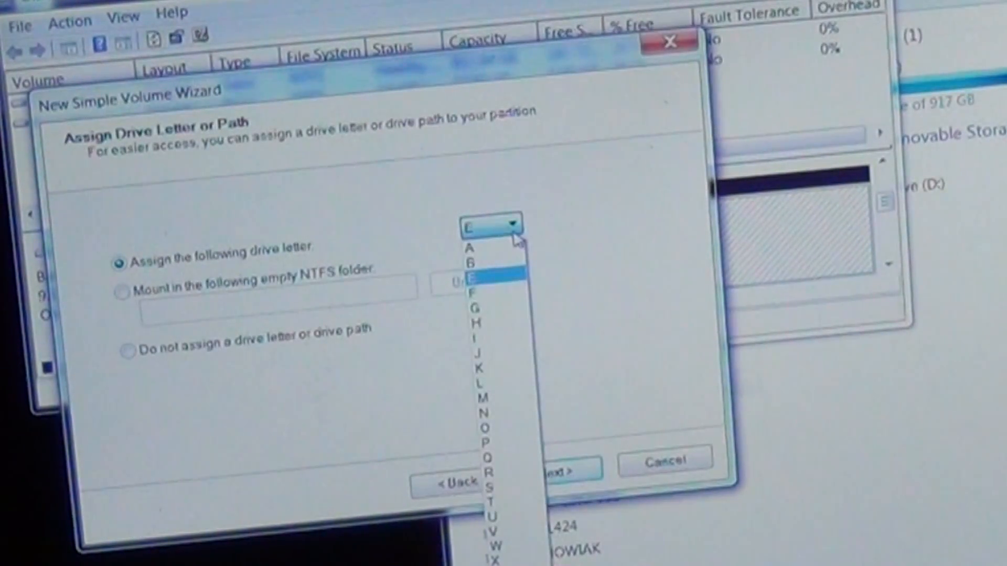
pyautogui.click(479, 277)
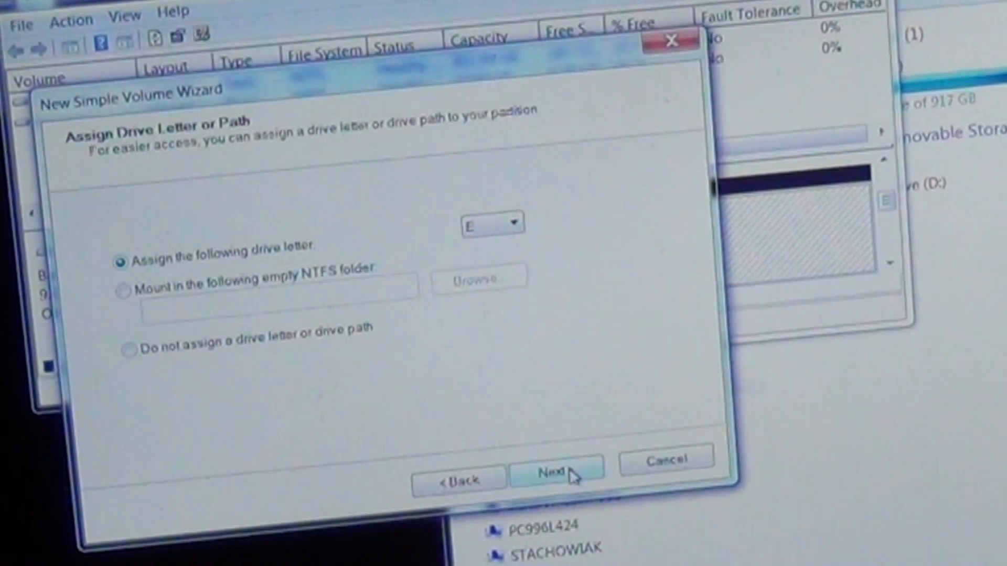
pyautogui.click(557, 468)
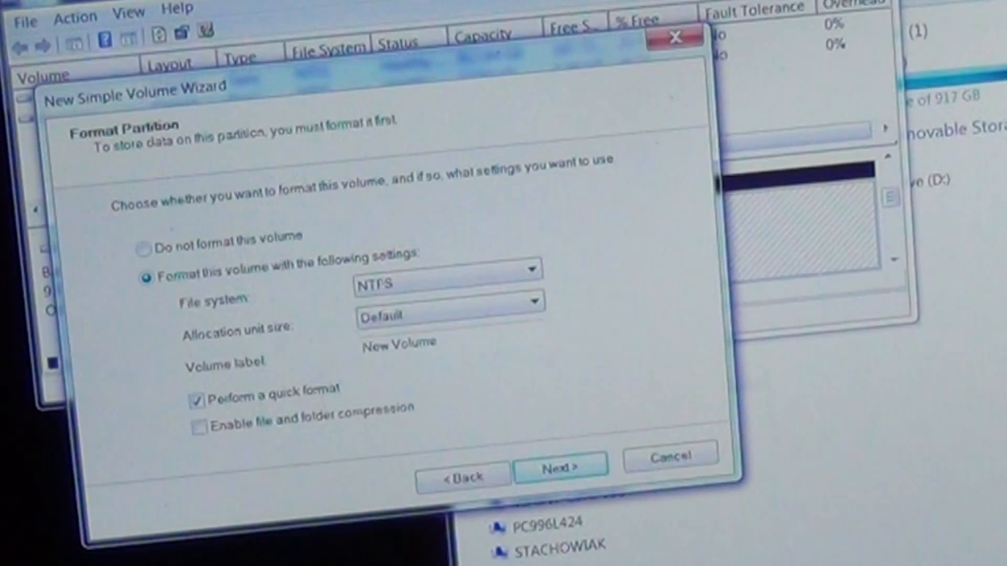
pyautogui.click(561, 464)
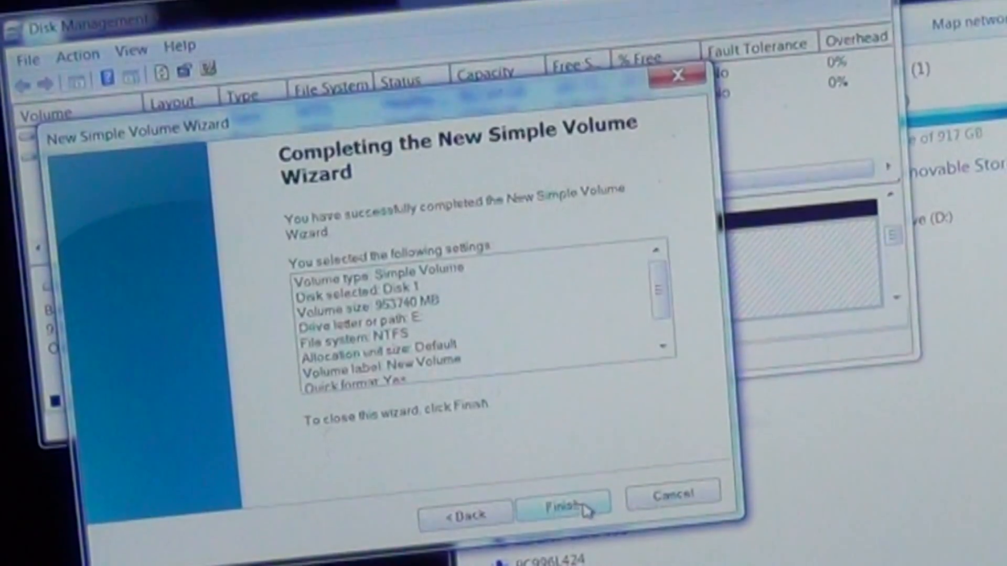
pyautogui.click(562, 502)
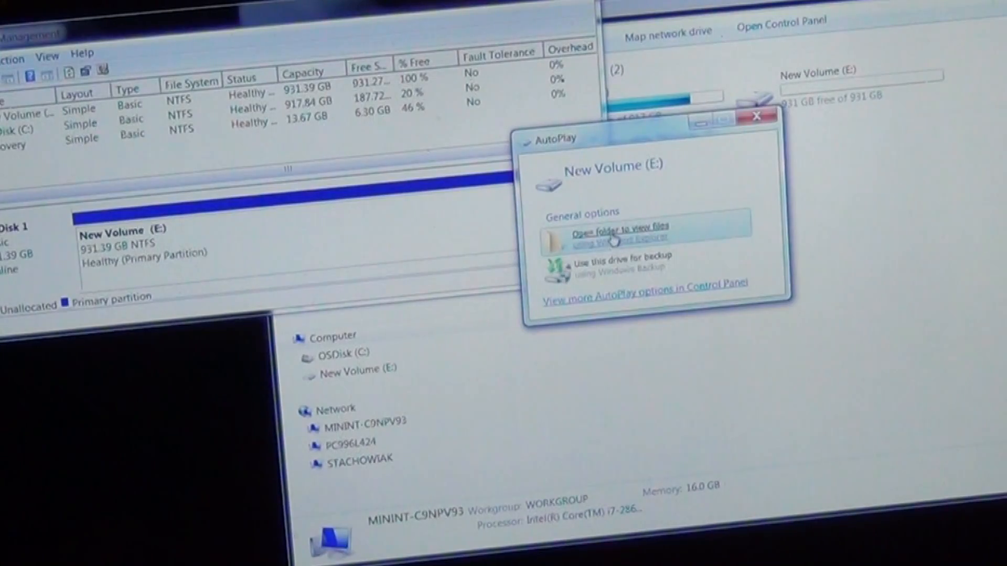
# View New Volume (E:) from AutoPlay and bring up its Properties to rename it Video Files.
pyautogui.click(618, 231)
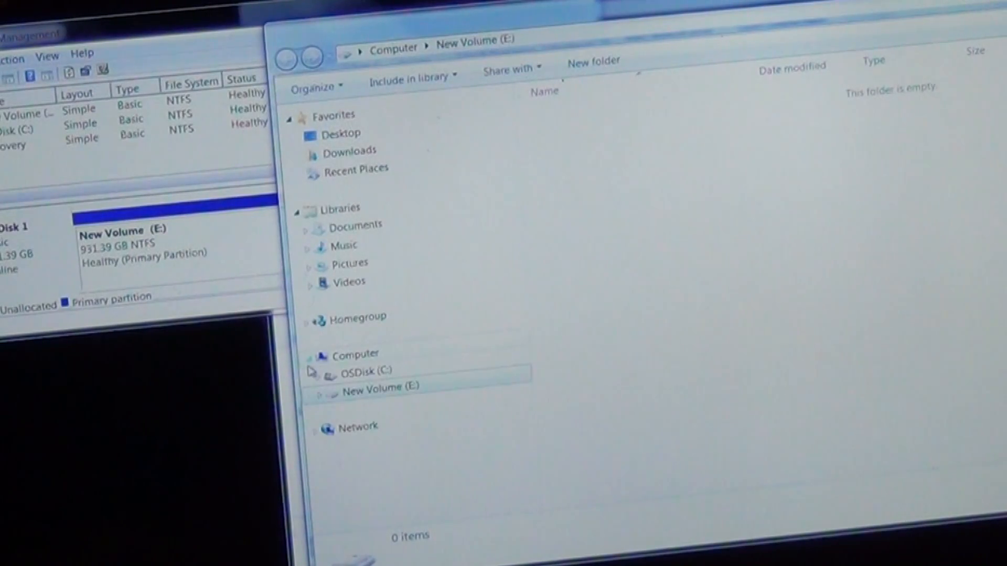
pyautogui.click(314, 426)
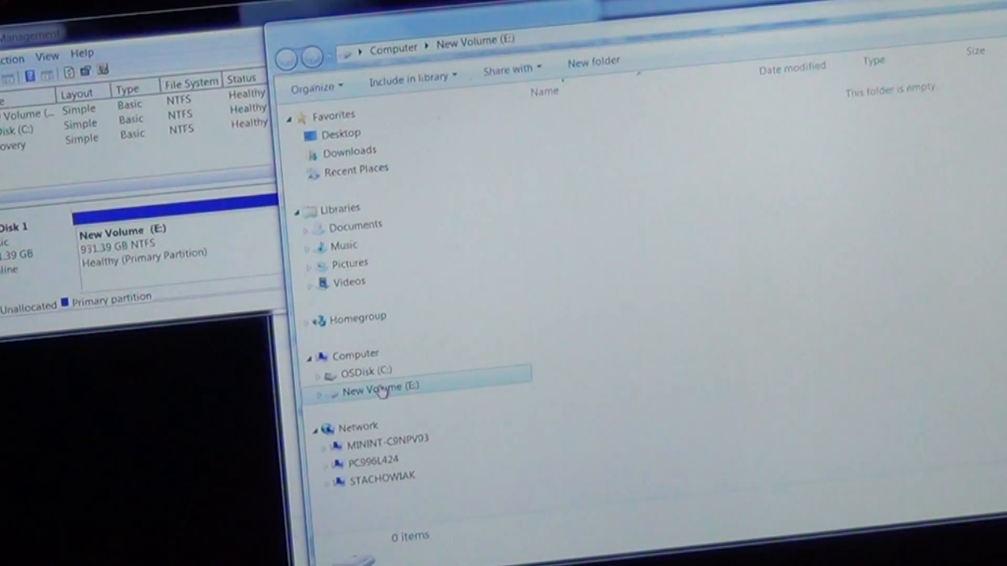
pyautogui.rightClick(379, 388)
pyautogui.write('Video Files')
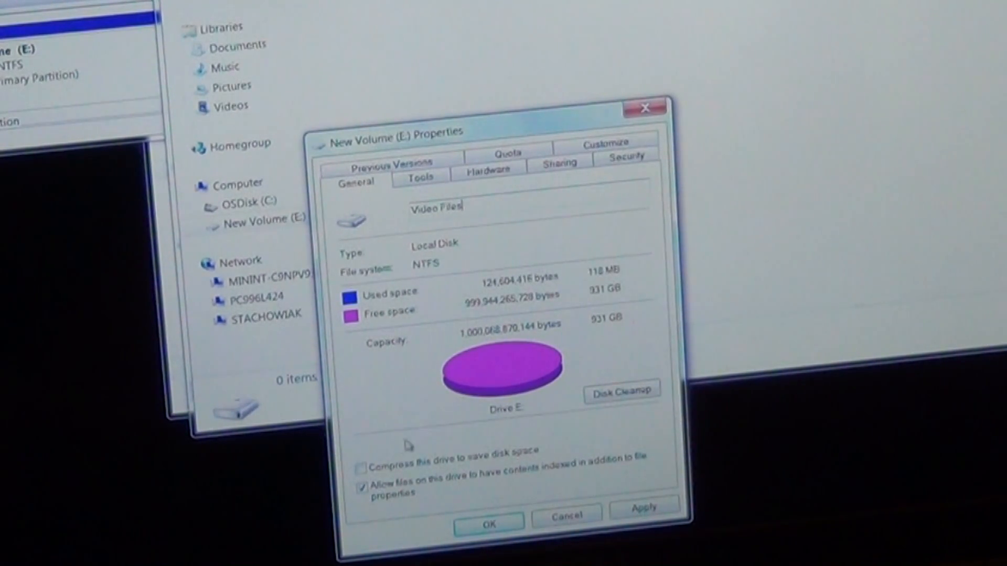
# Apply the Video Files label to drive E with administrator permission and return to Explorer.
pyautogui.click(489, 521)
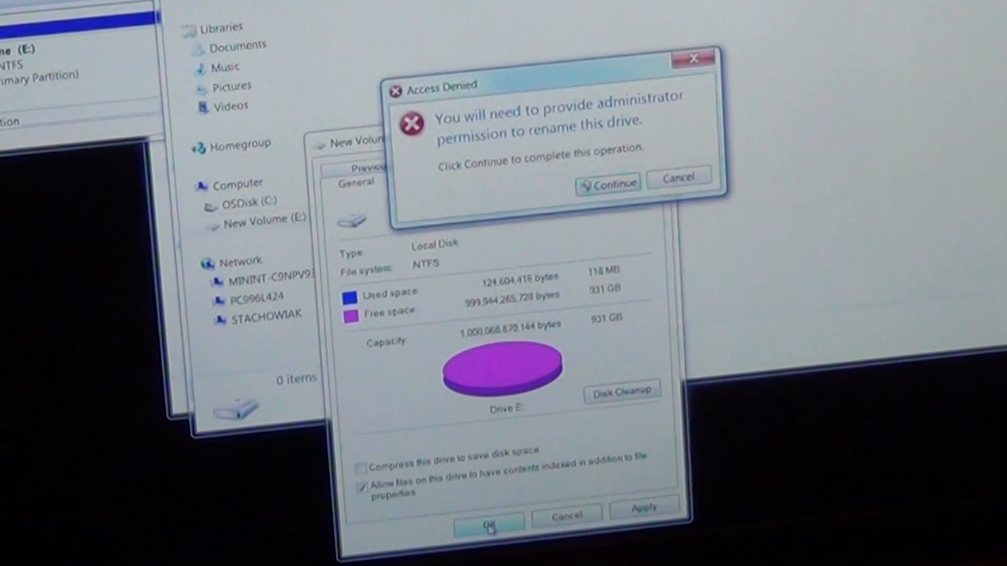
pyautogui.click(678, 178)
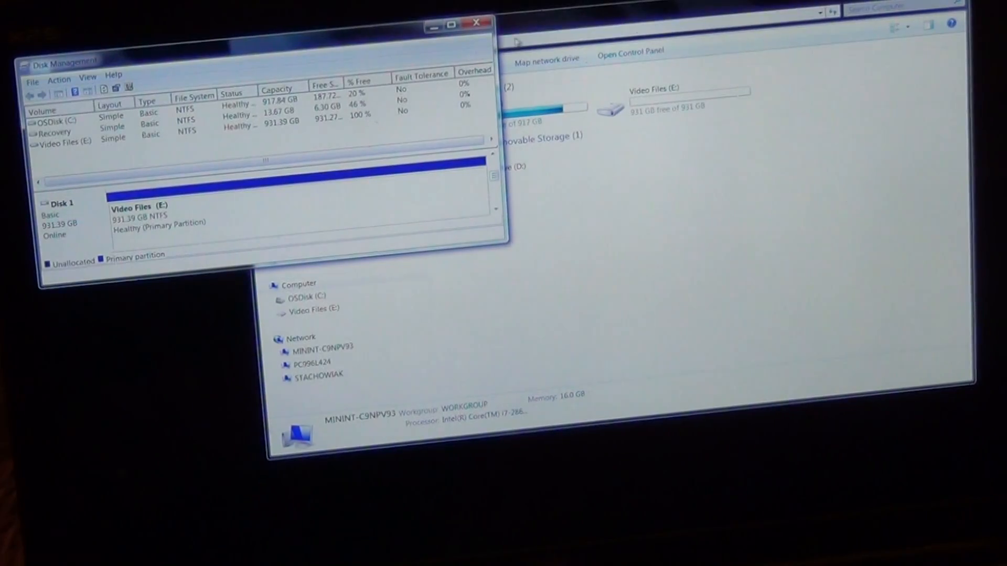
pyautogui.click(476, 24)
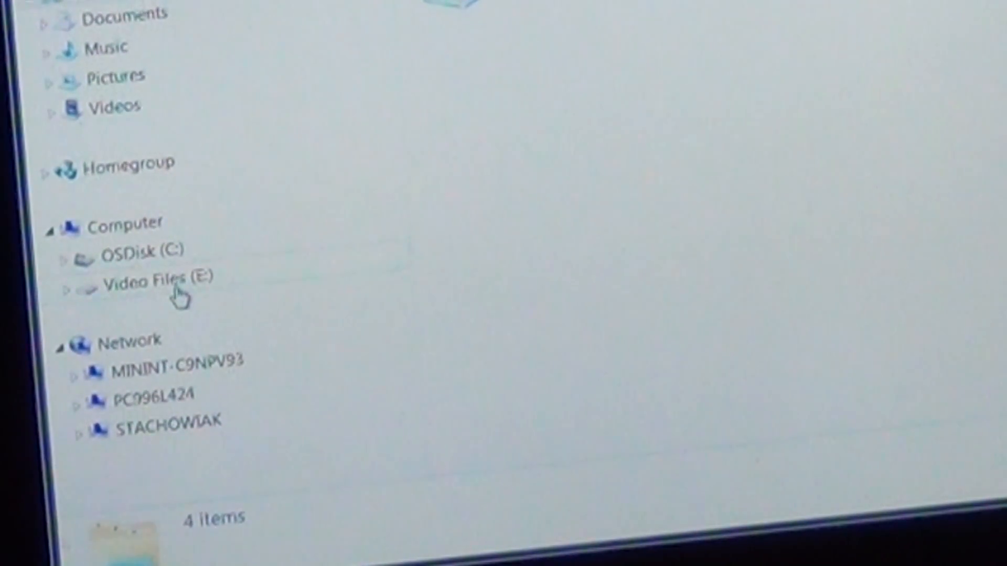
# Browse OSDisk (C:) and then show the Videos library's folders.
pyautogui.click(139, 250)
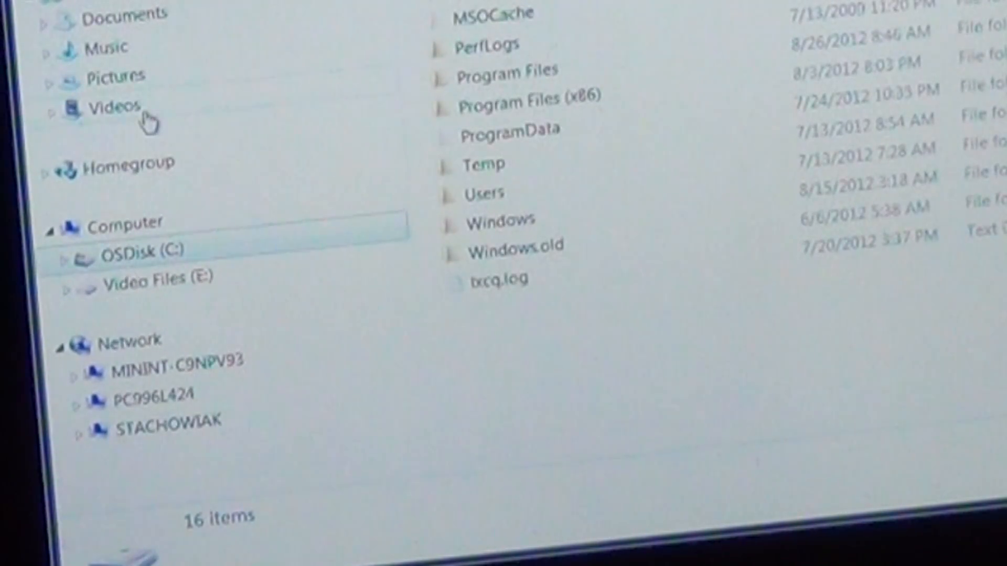
pyautogui.click(122, 105)
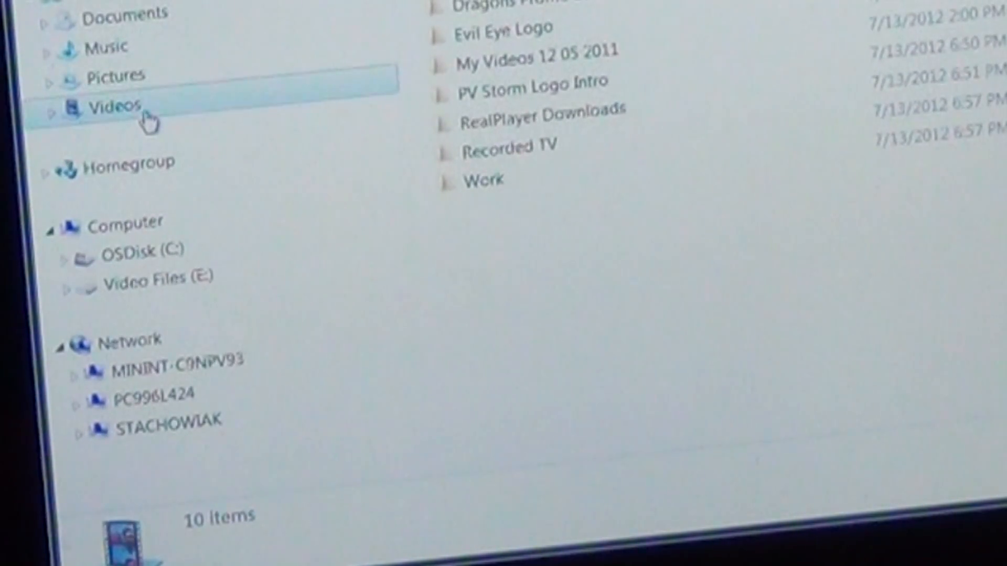
# Paste the copied video folders onto Video Files (E:), starting the 781-item 10.8 GB copy.
pyautogui.click(161, 327)
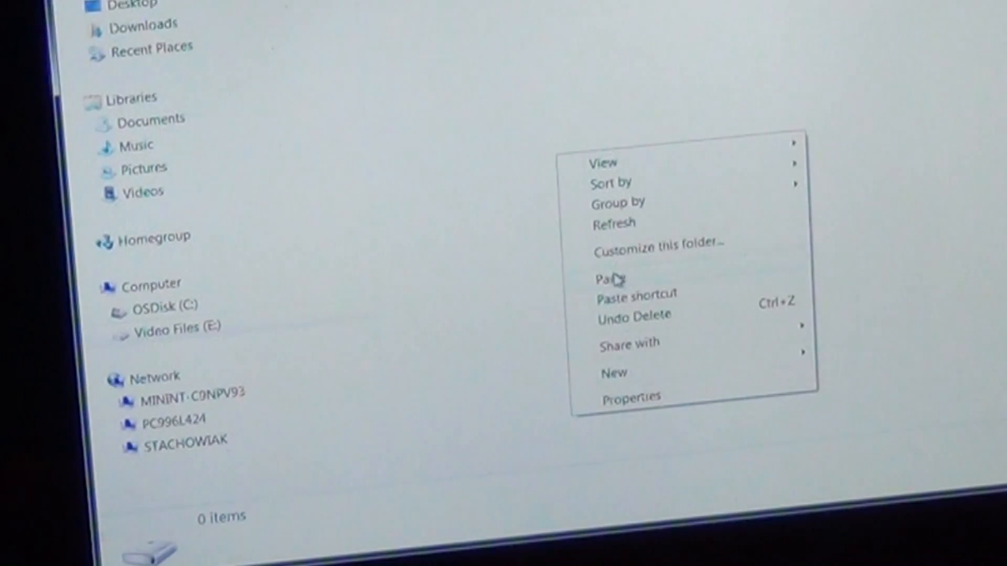
pyautogui.click(607, 279)
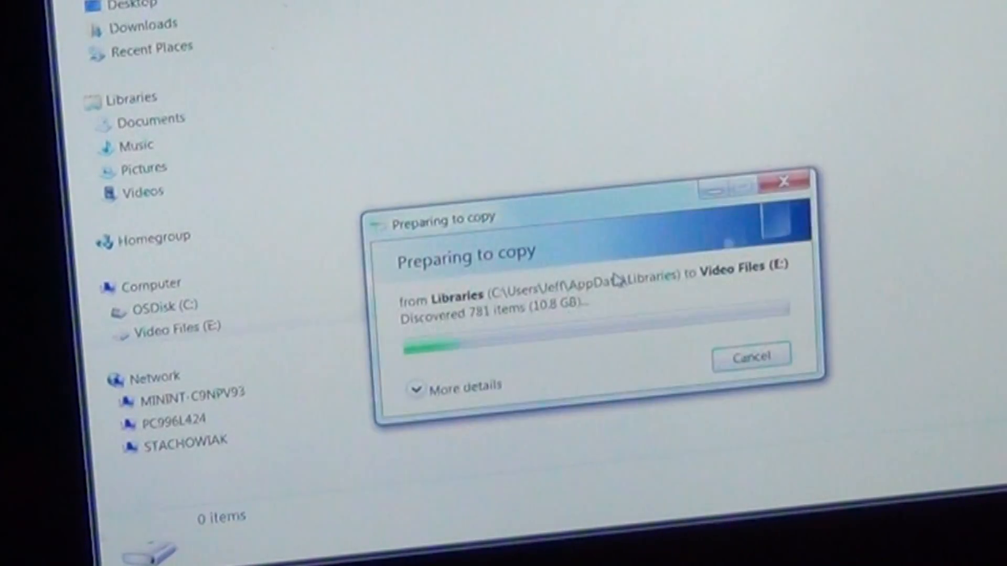